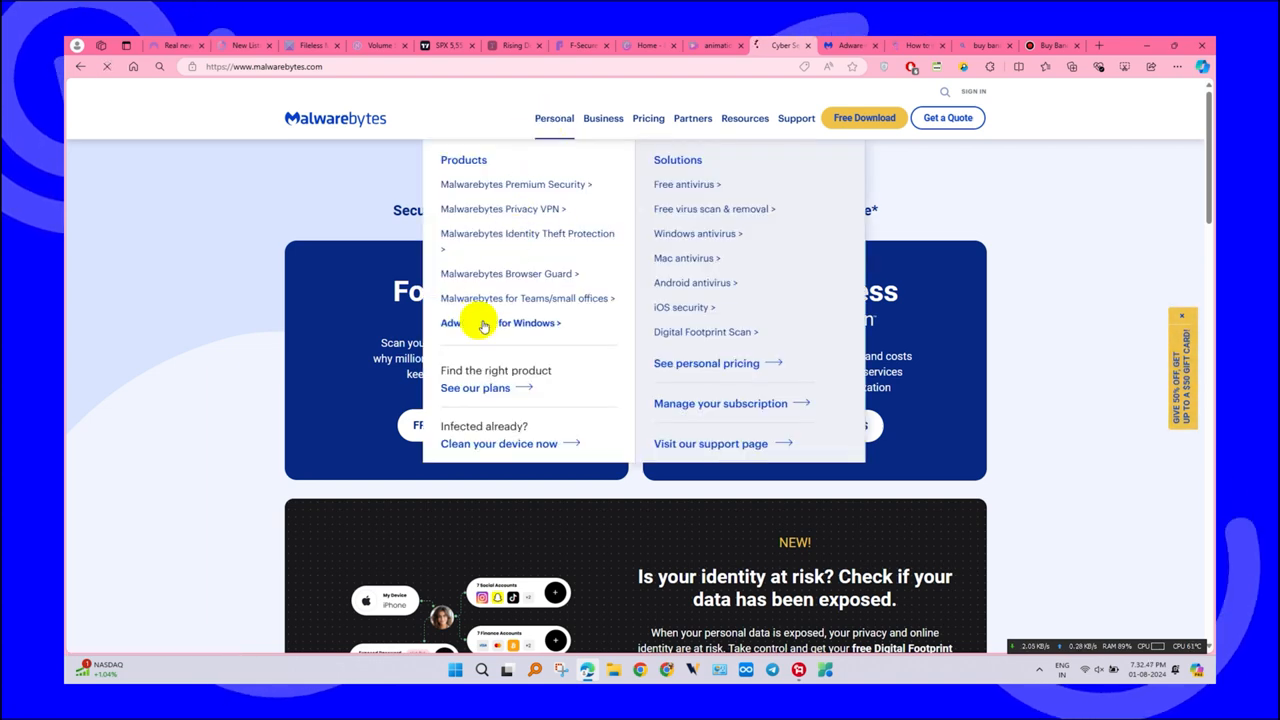
Reach the AdwCleaner for Windows page and start its free download.
left_click(500, 322)
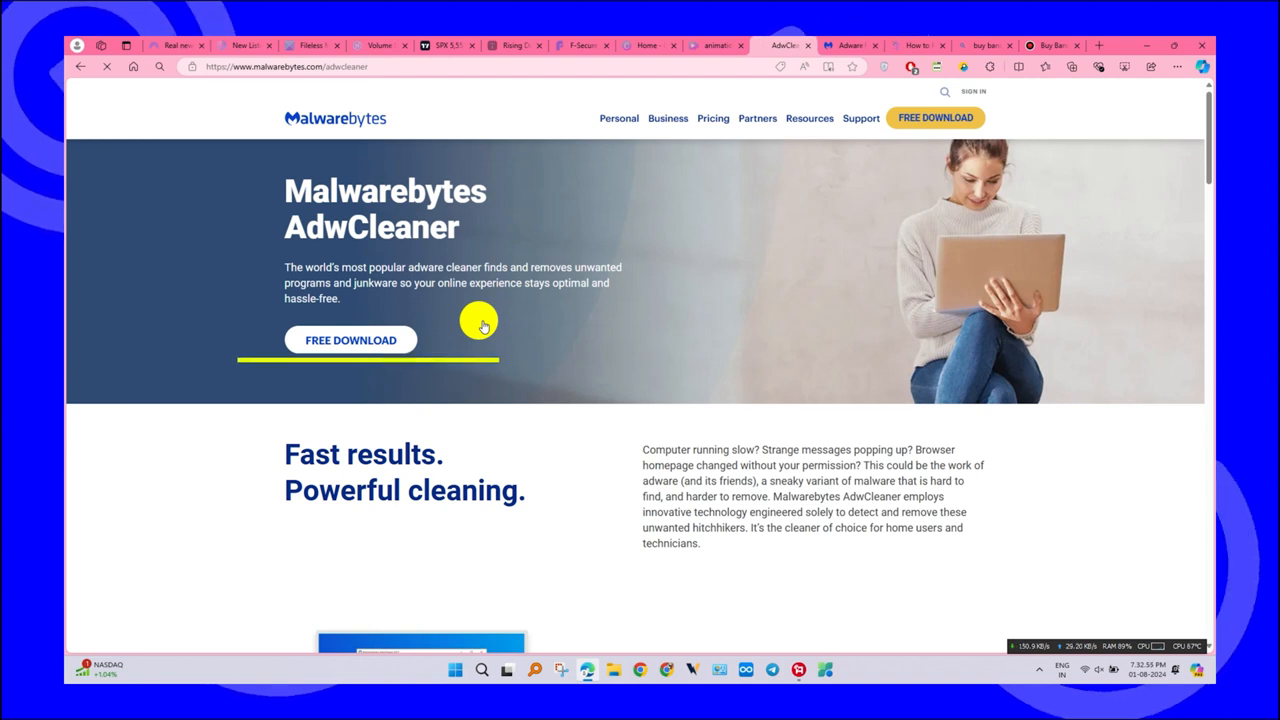
mouse_move(350, 338)
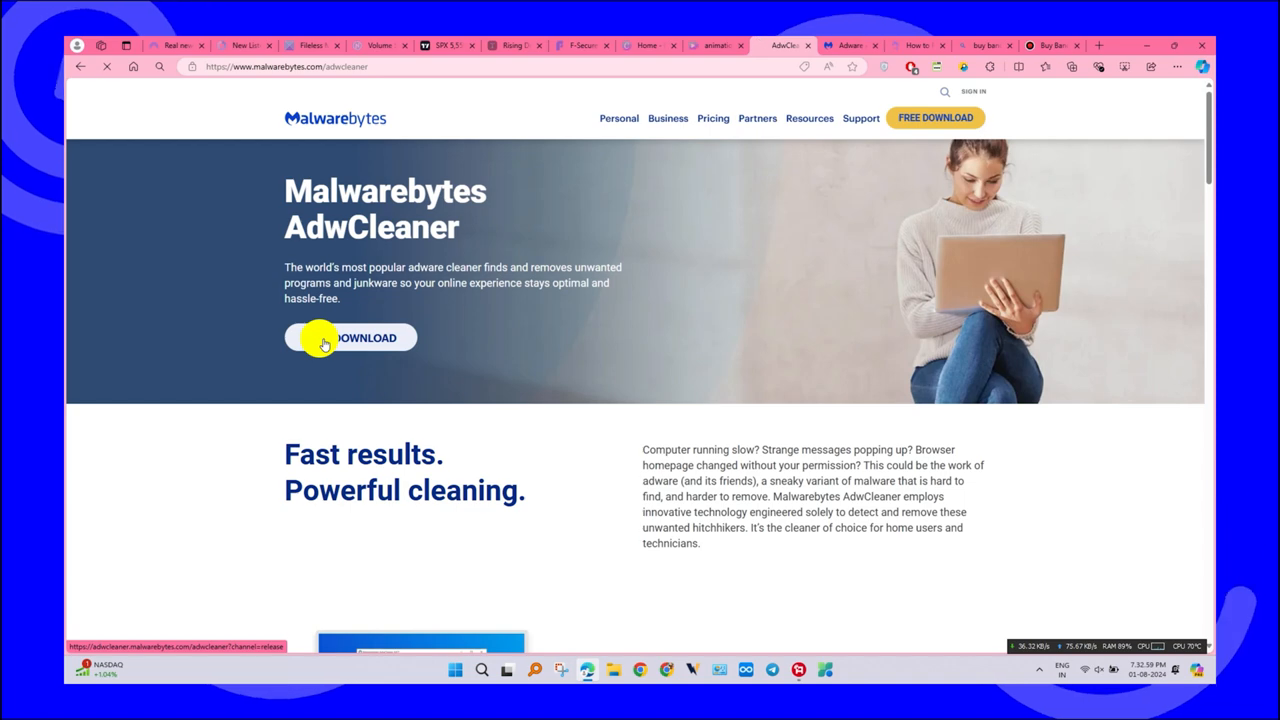
left_click(350, 336)
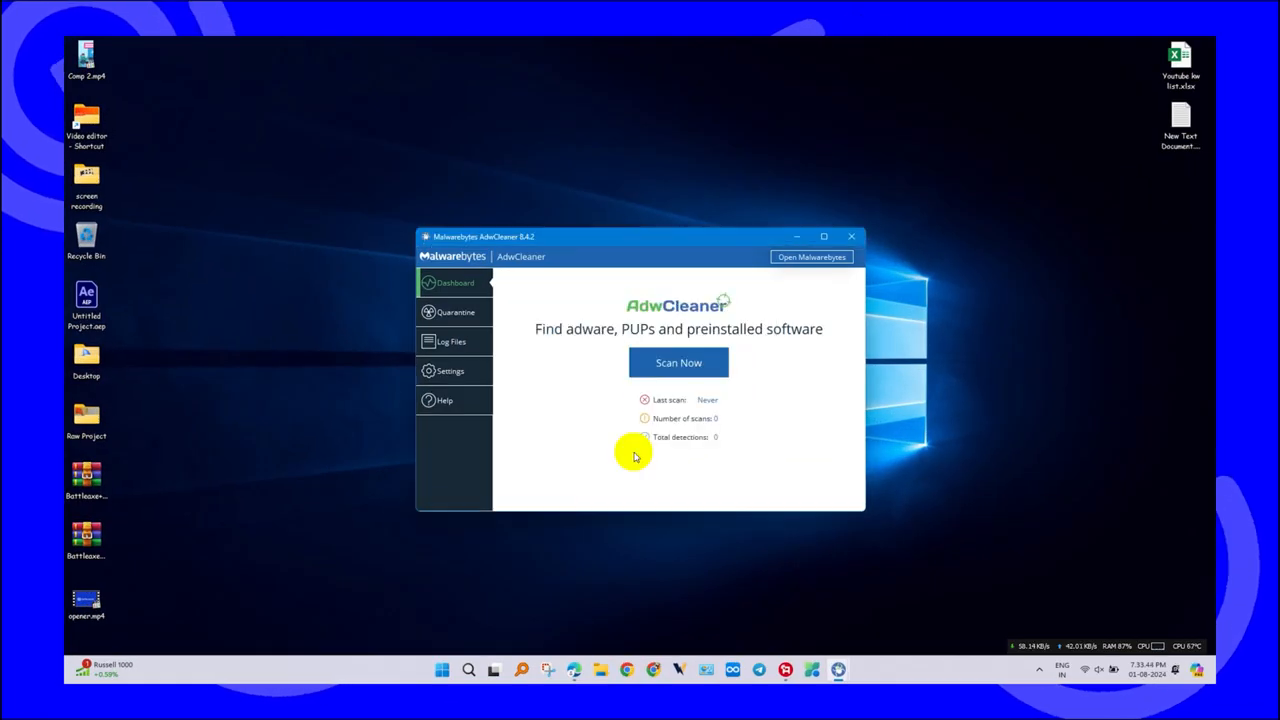
mouse_move(678, 362)
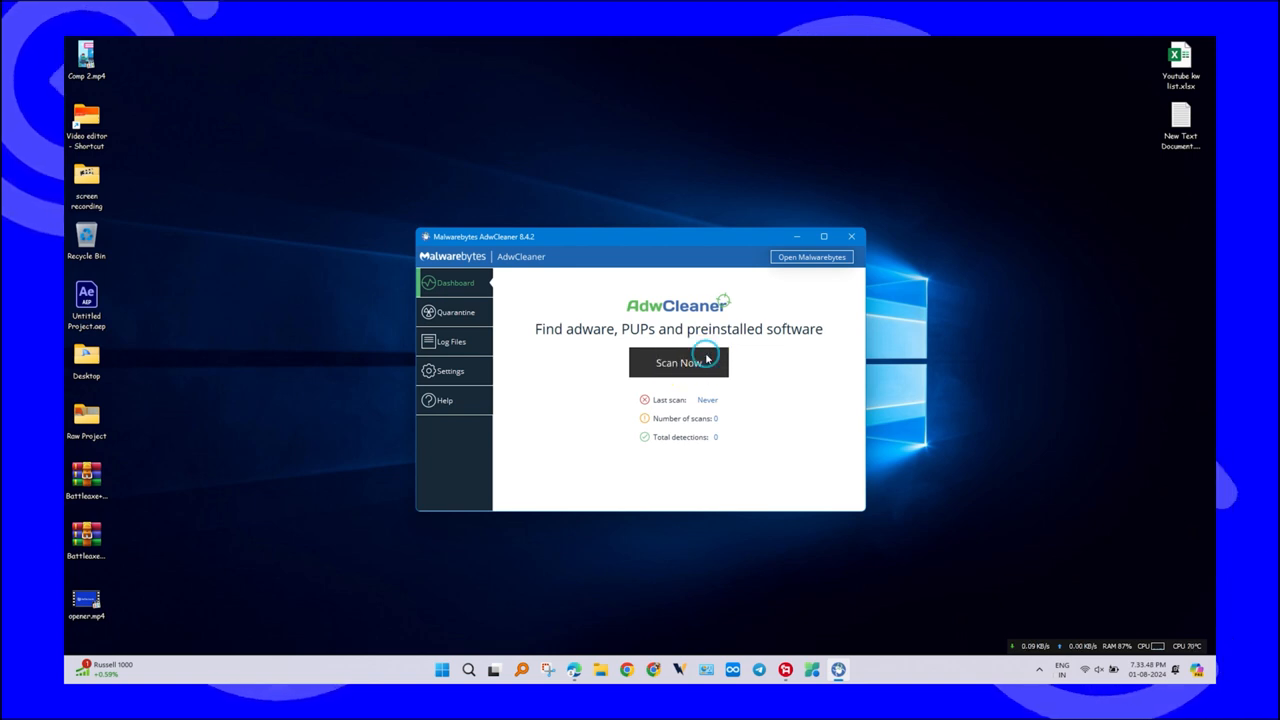
Launch a Scan Now from the dashboard and maximize the scanner window.
left_click(680, 362)
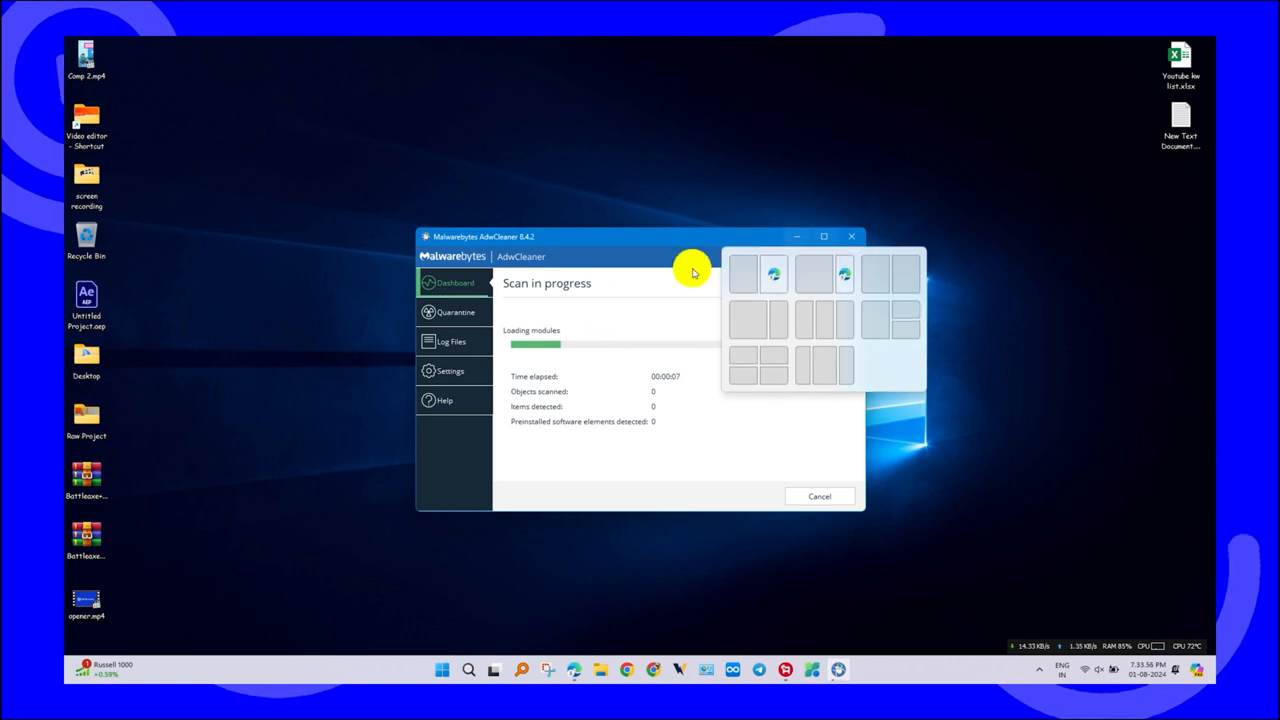
left_click(824, 236)
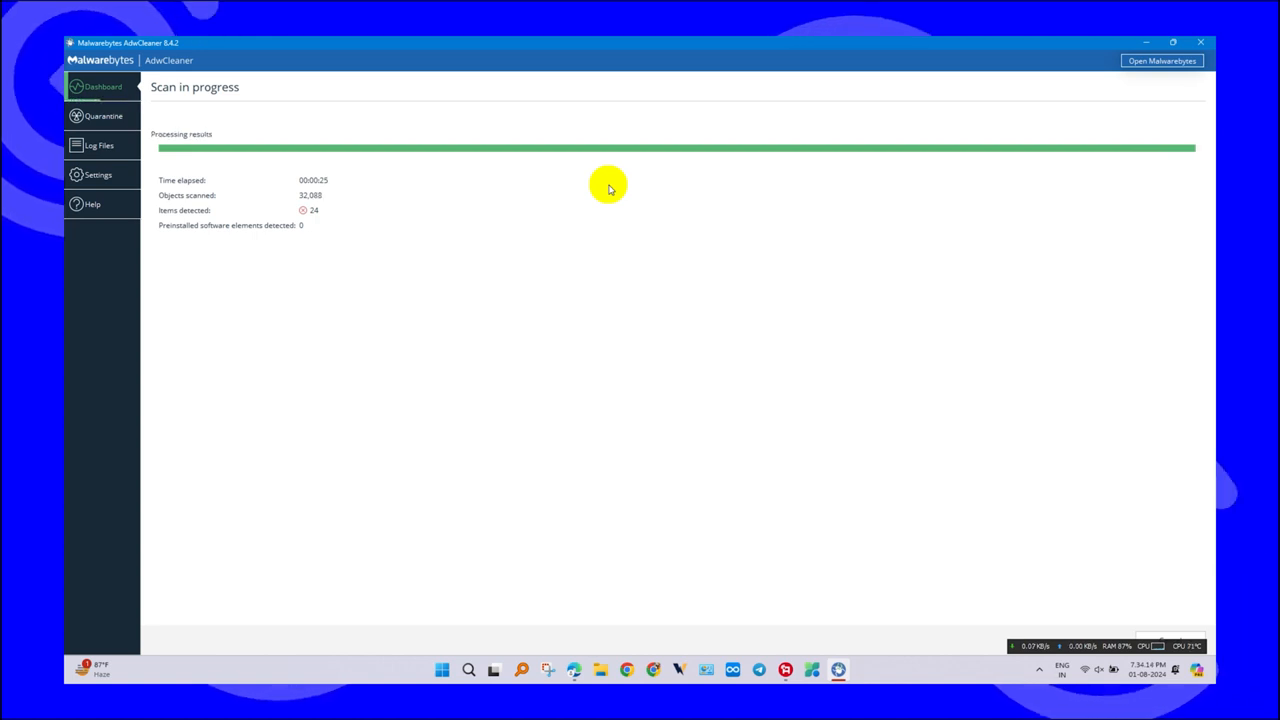
mouse_move(742, 260)
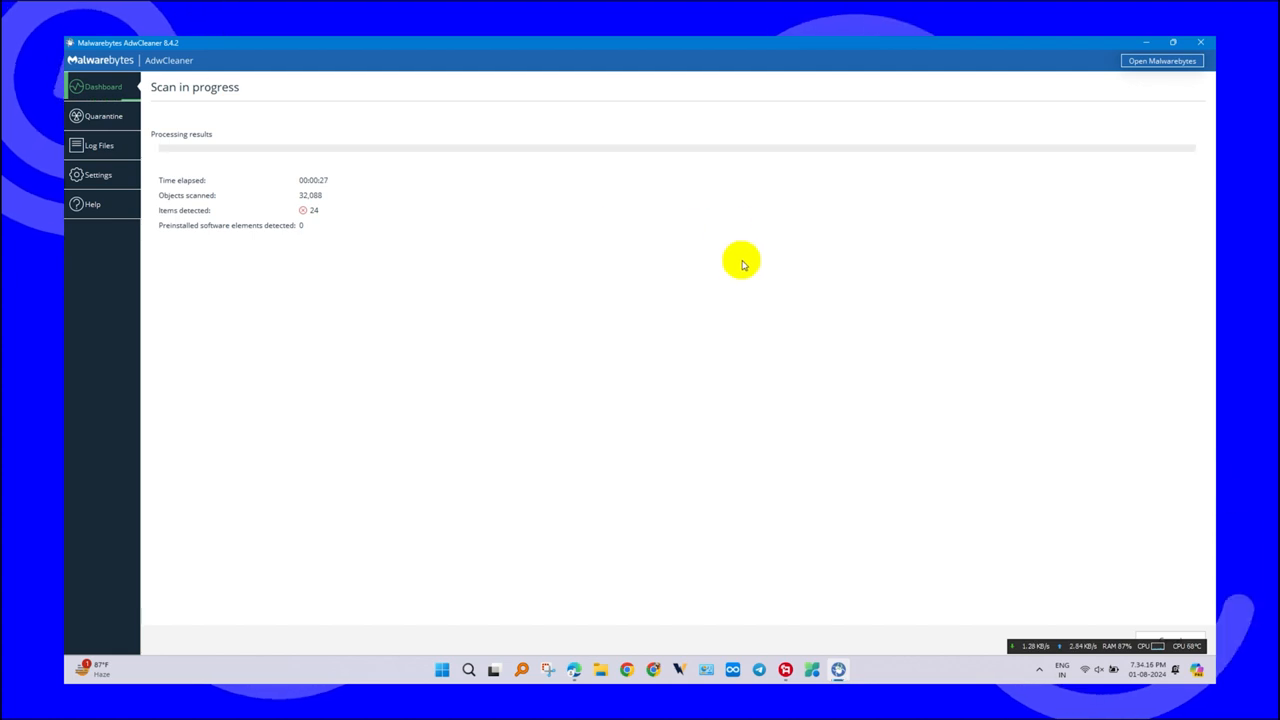